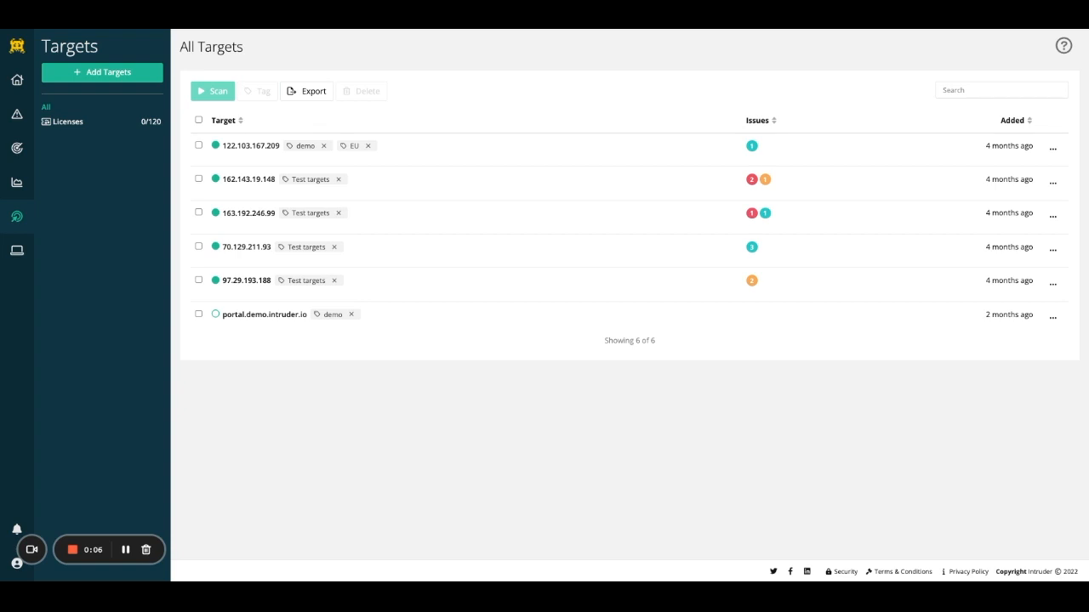
{"action": "mouse_move", "coordinate": [757, 395]}
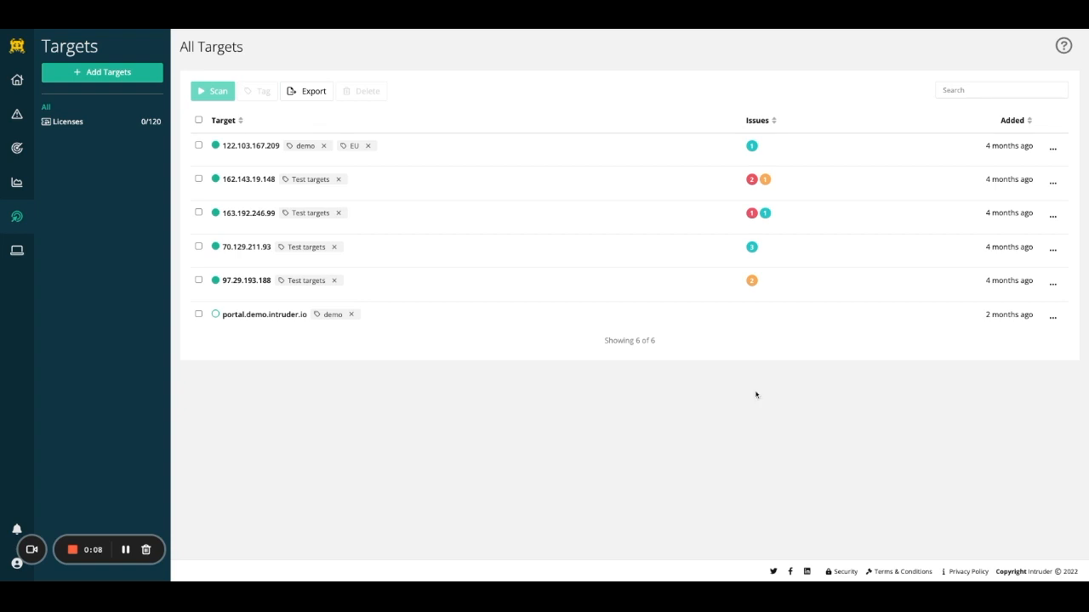
{"action": "mouse_move", "coordinate": [409, 357]}
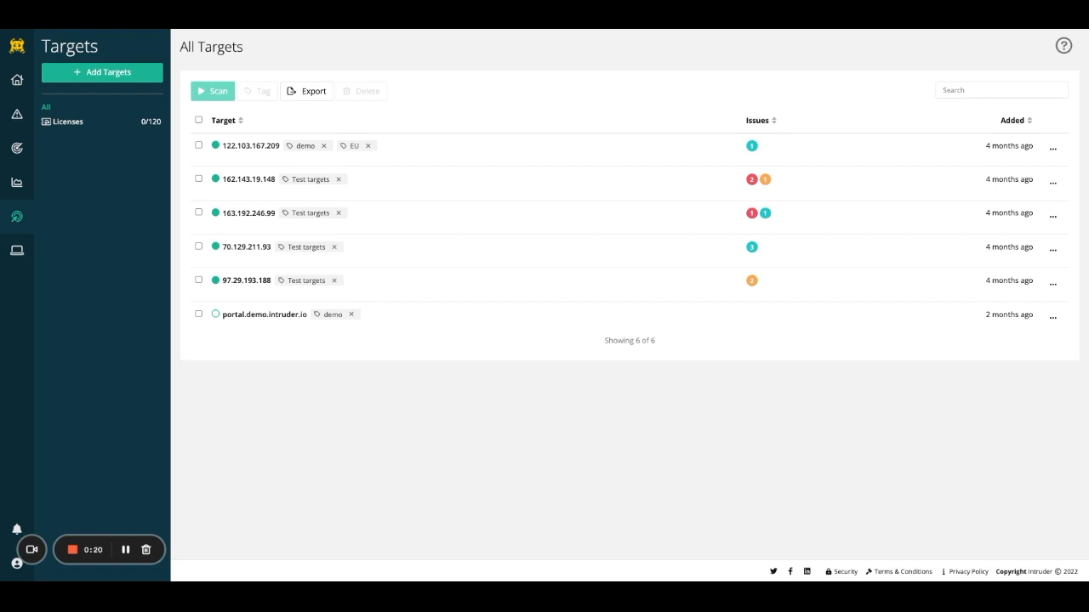
{"action": "mouse_move", "coordinate": [153, 75]}
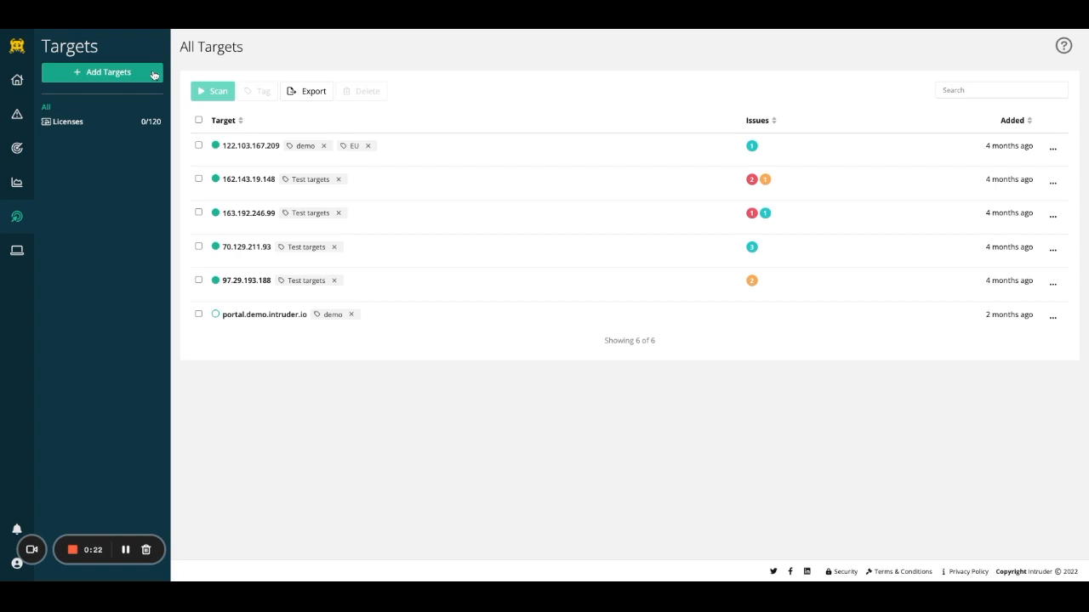
Add vulnerablesite.intrud.es as an External IP / Domain target.
{"action": "left_click", "coordinate": [102, 71]}
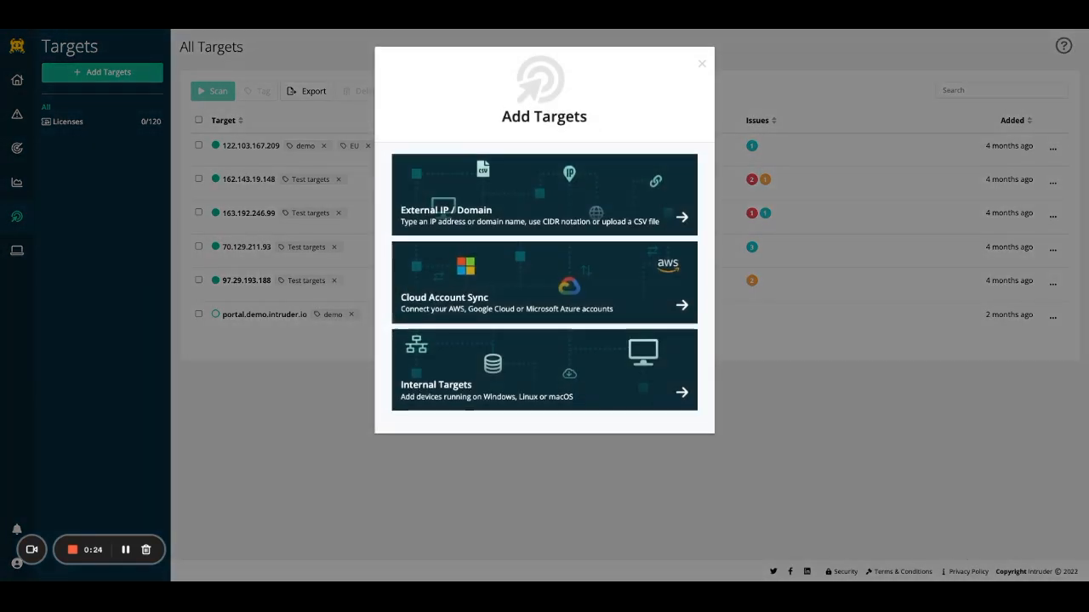
{"action": "left_click", "coordinate": [545, 194]}
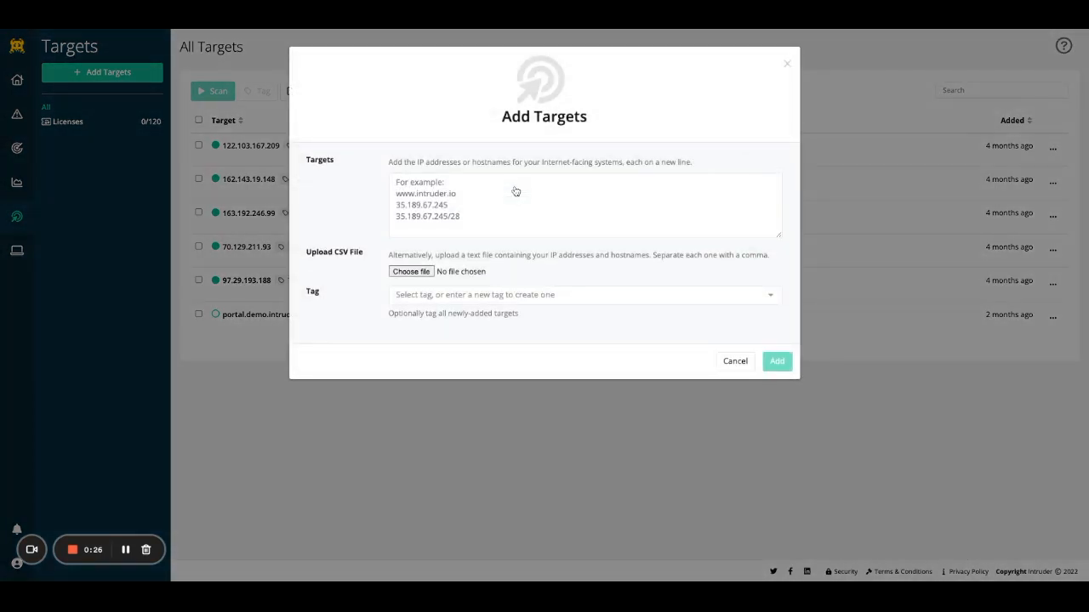
{"action": "type", "text": "vulnerablesite.intrud.es"}
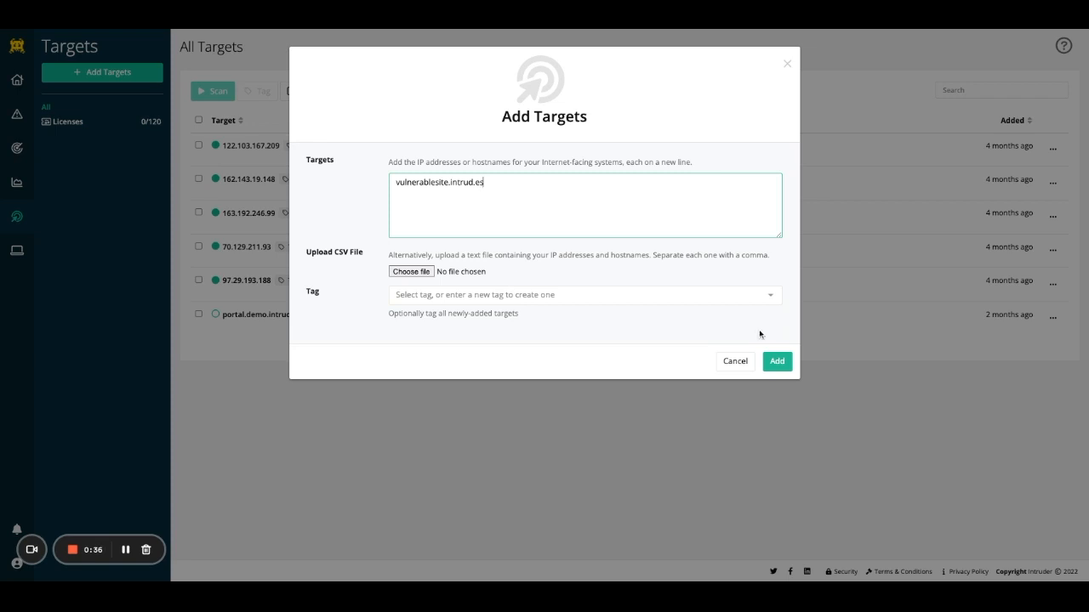
{"action": "left_click", "coordinate": [776, 361]}
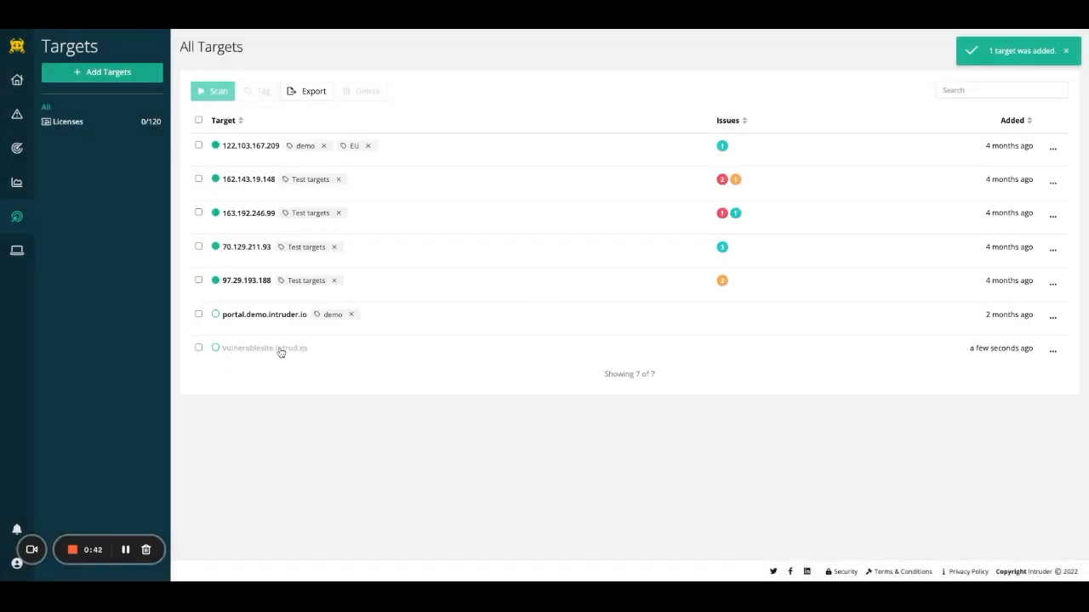
From the vulnerablesite.intrud.es target, start adding a Form Based authentication.
{"action": "left_click", "coordinate": [263, 347]}
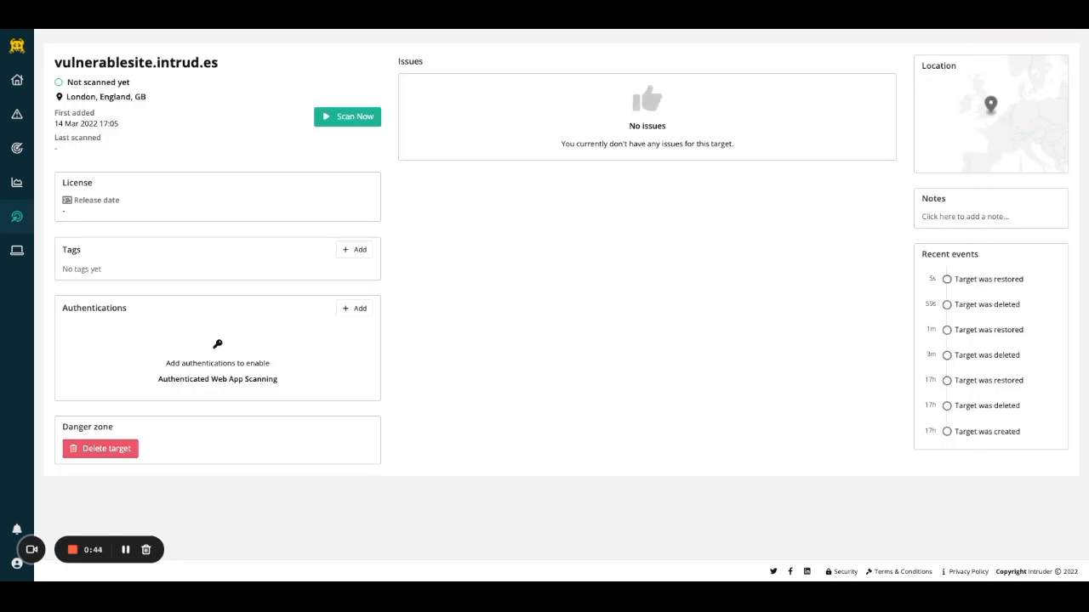
{"action": "mouse_move", "coordinate": [442, 313]}
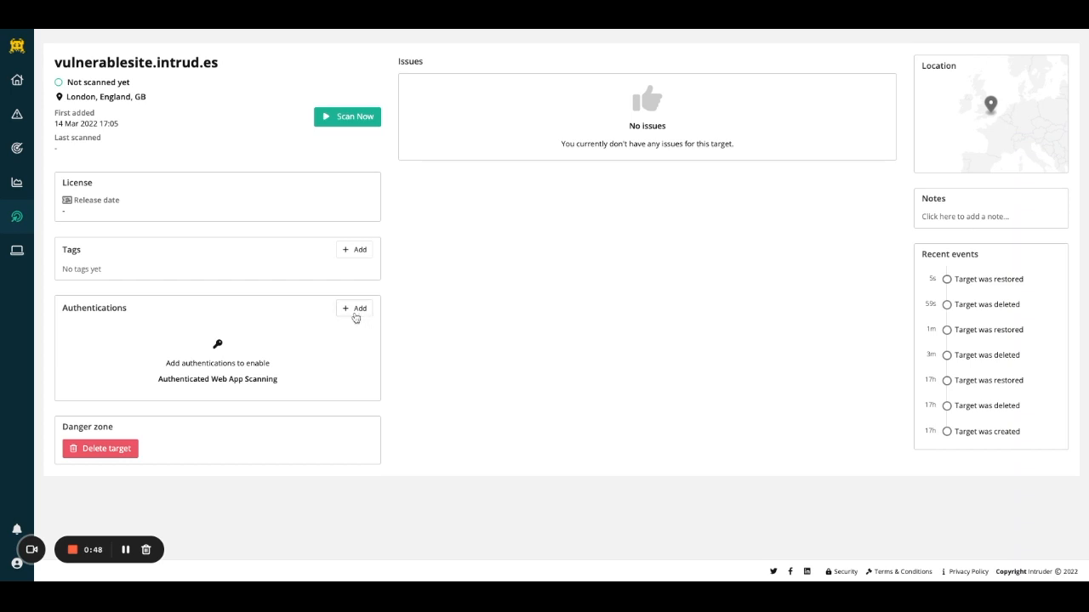
{"action": "left_click", "coordinate": [354, 308]}
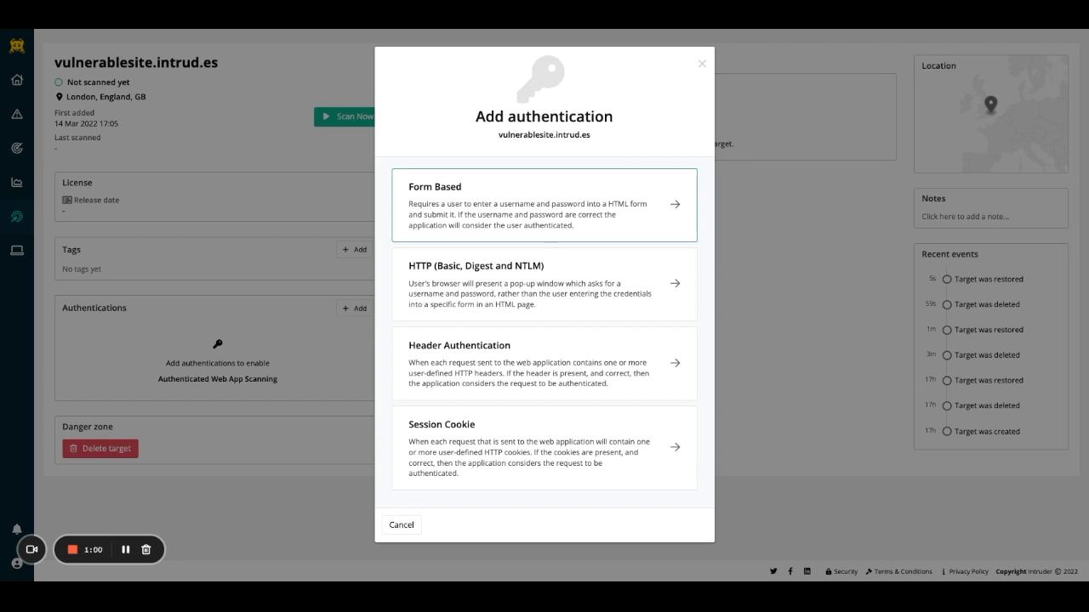
{"action": "left_click", "coordinate": [545, 204]}
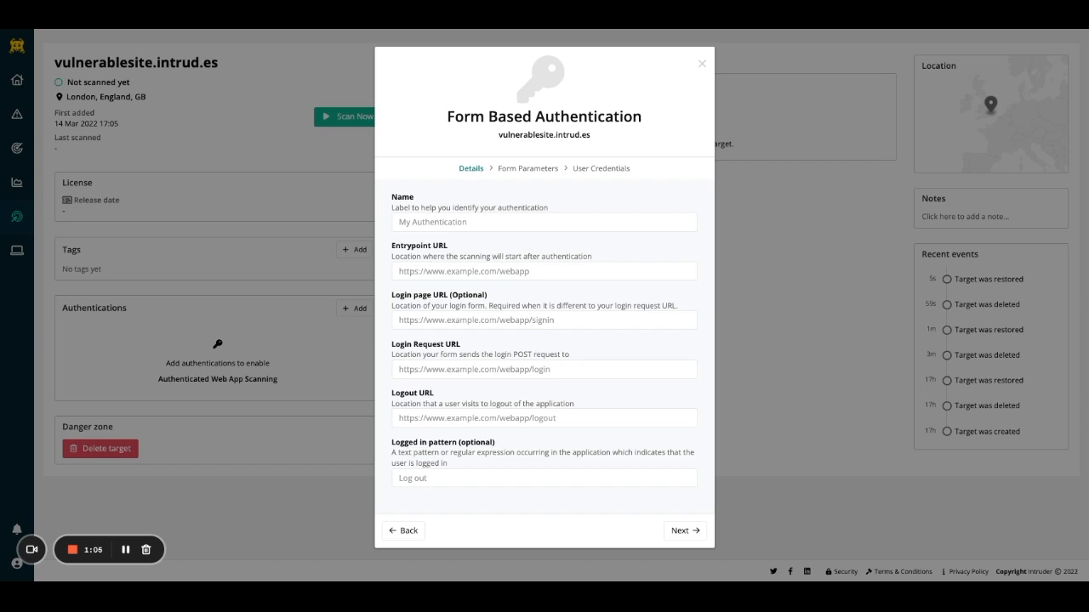
{"action": "type", "text": "Test Auth"}
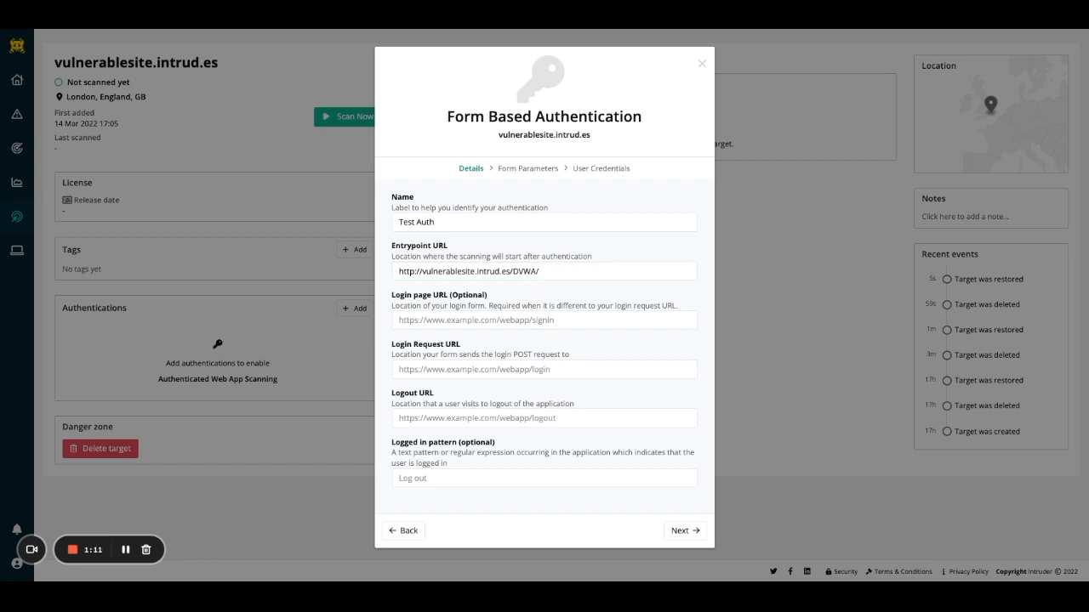
{"action": "type", "text": "http://vulnerablesite.intrud.es/DVWA/login.php"}
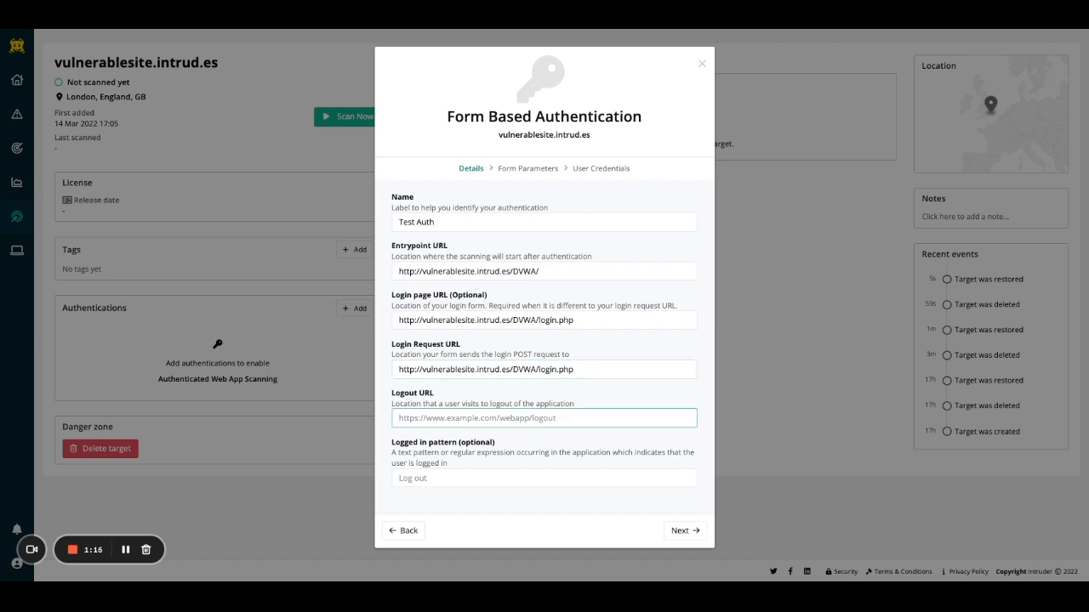
{"action": "left_click", "coordinate": [544, 419]}
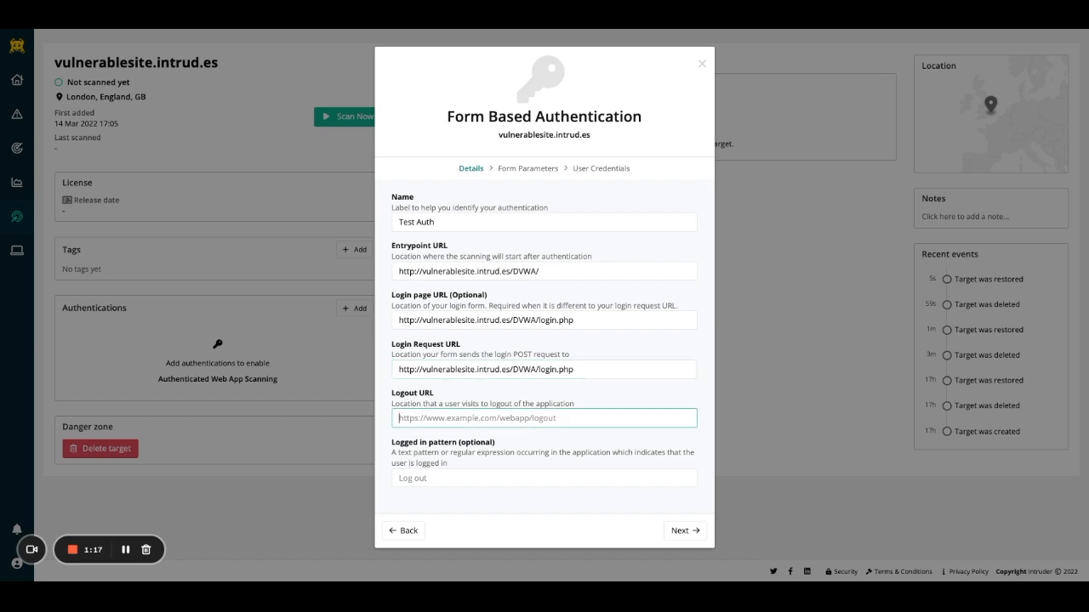
{"action": "left_click", "coordinate": [684, 531]}
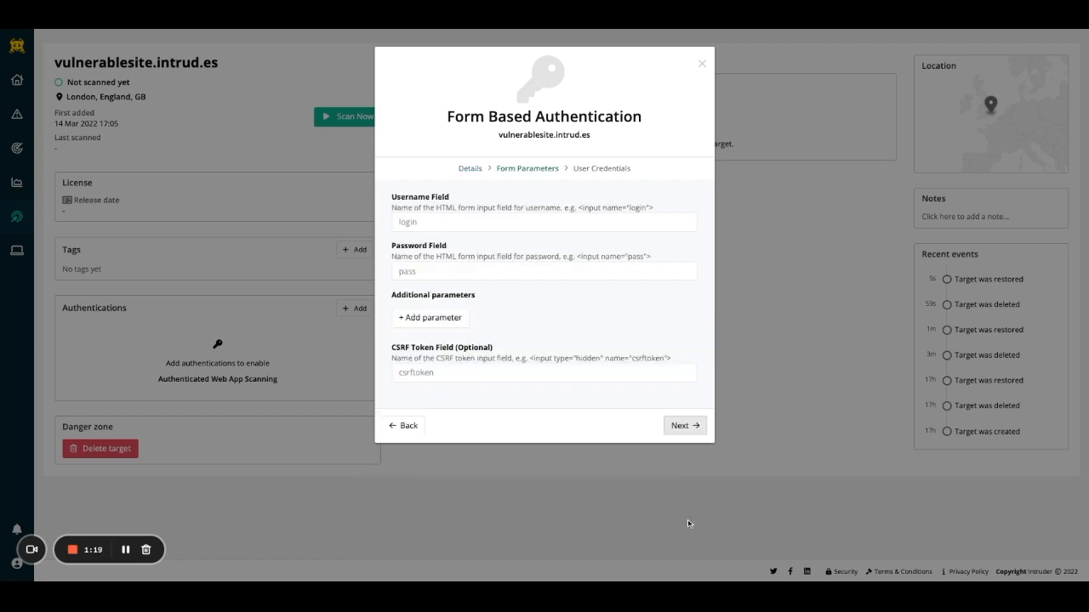
Set the form field names to Username and Password and continue to credentials.
{"action": "left_click", "coordinate": [544, 221]}
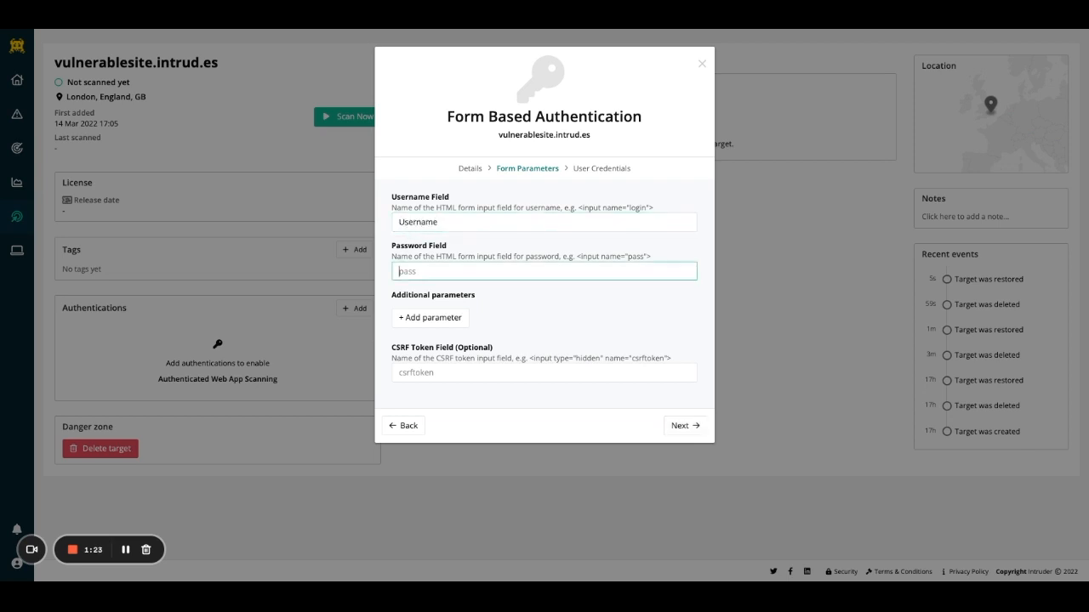
{"action": "type", "text": "Password"}
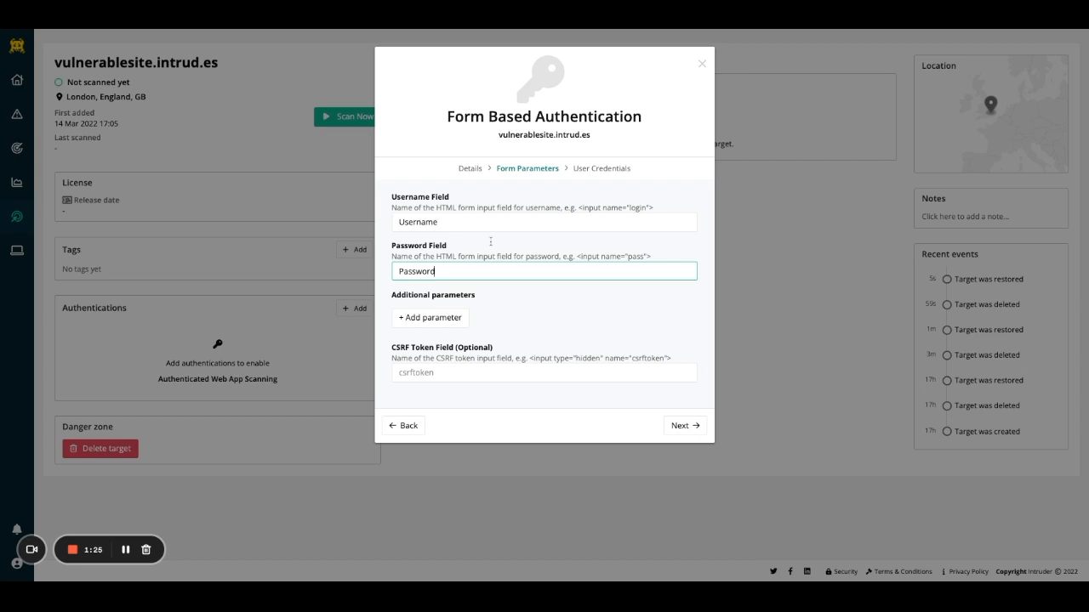
{"action": "left_click", "coordinate": [684, 425]}
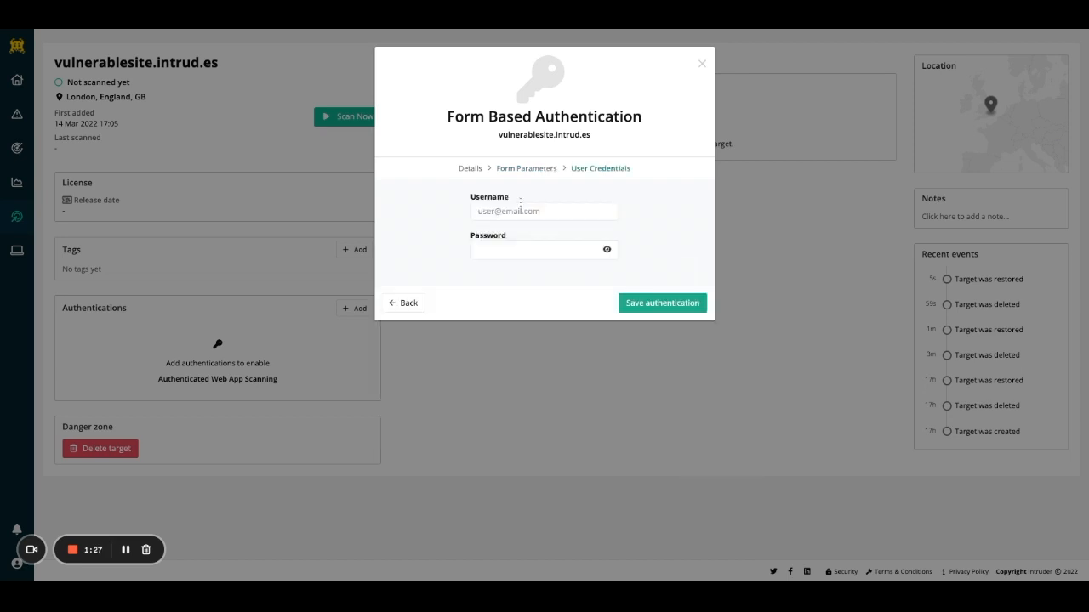
{"action": "type", "text": "admi"}
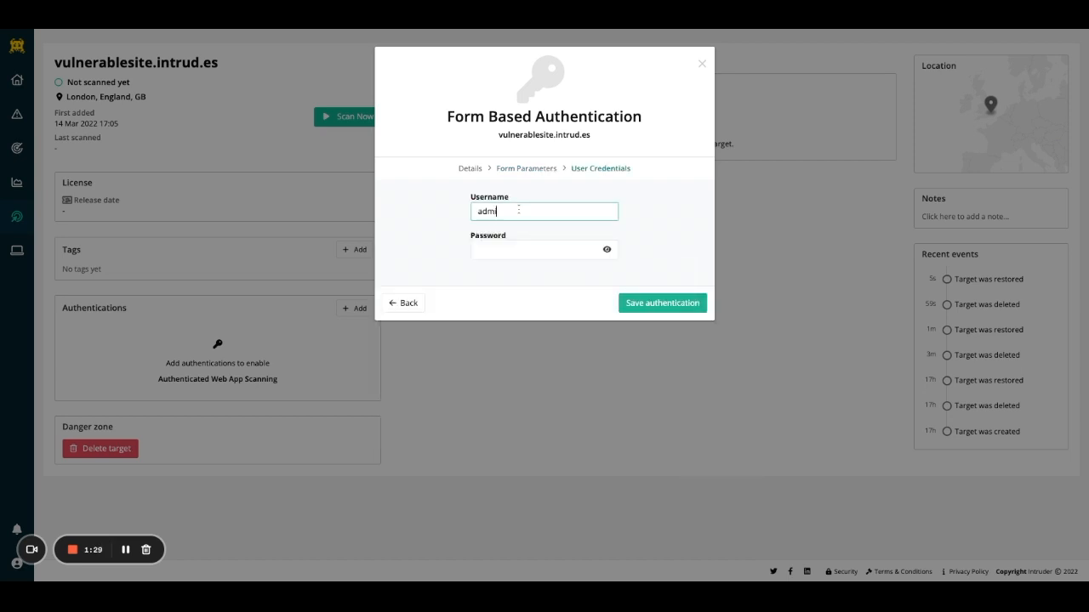
{"action": "type", "text": "password"}
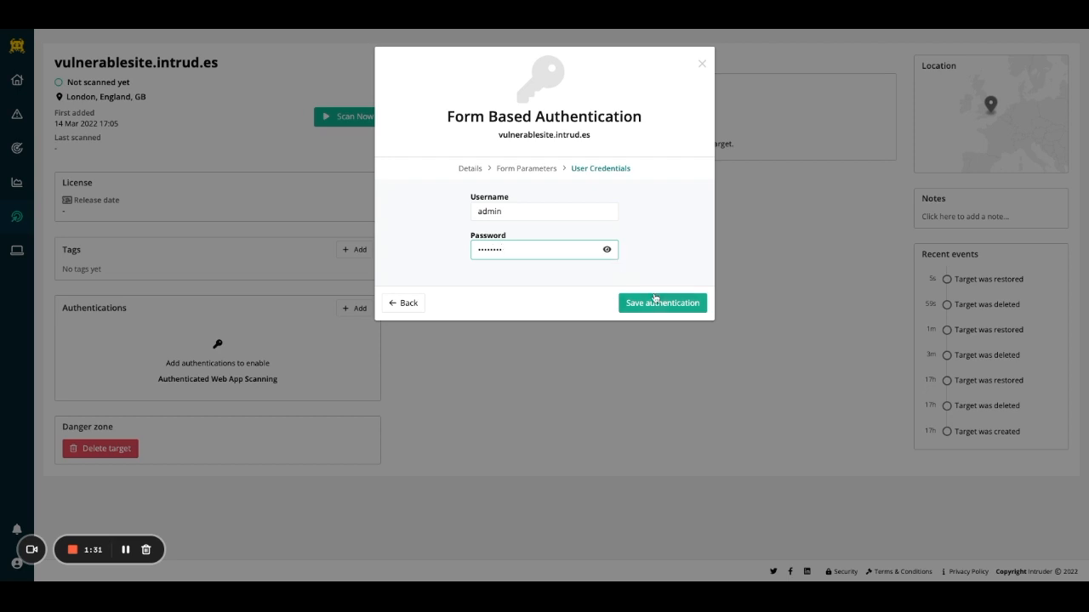
{"action": "left_click", "coordinate": [662, 303]}
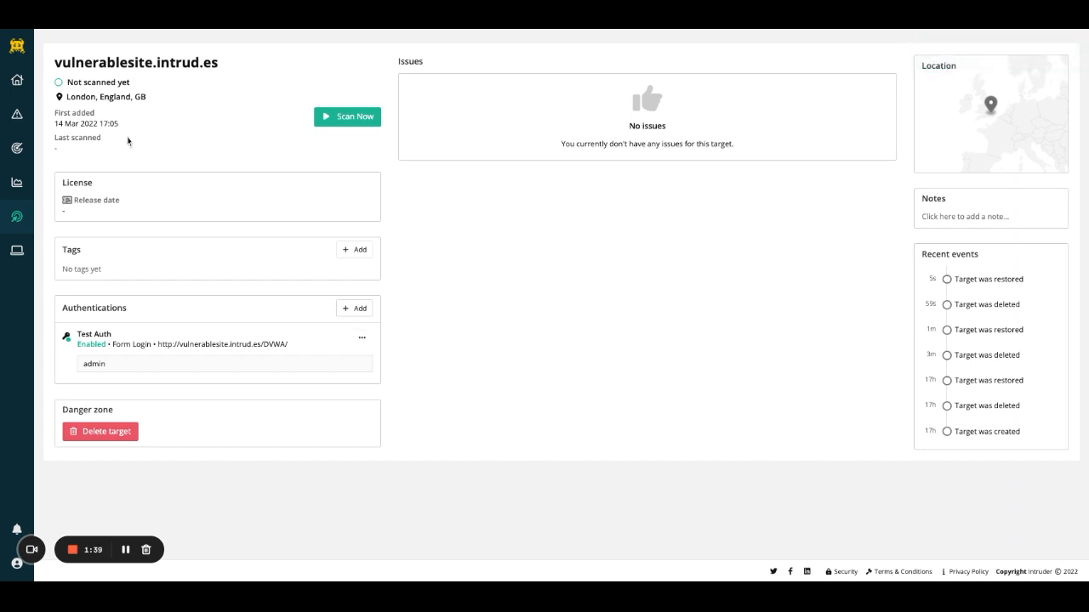
{"action": "left_click", "coordinate": [17, 150]}
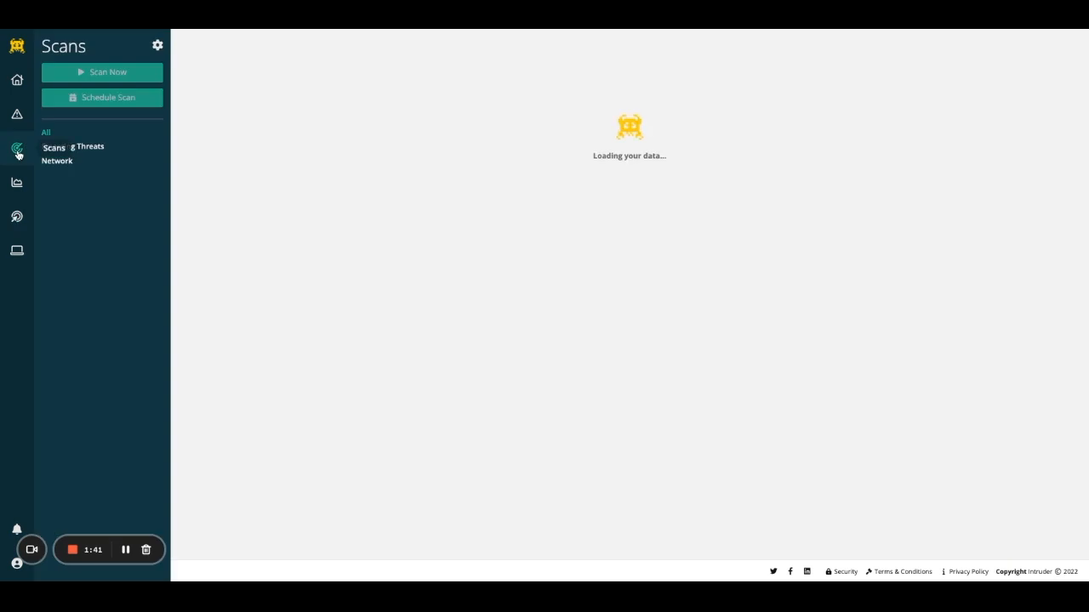